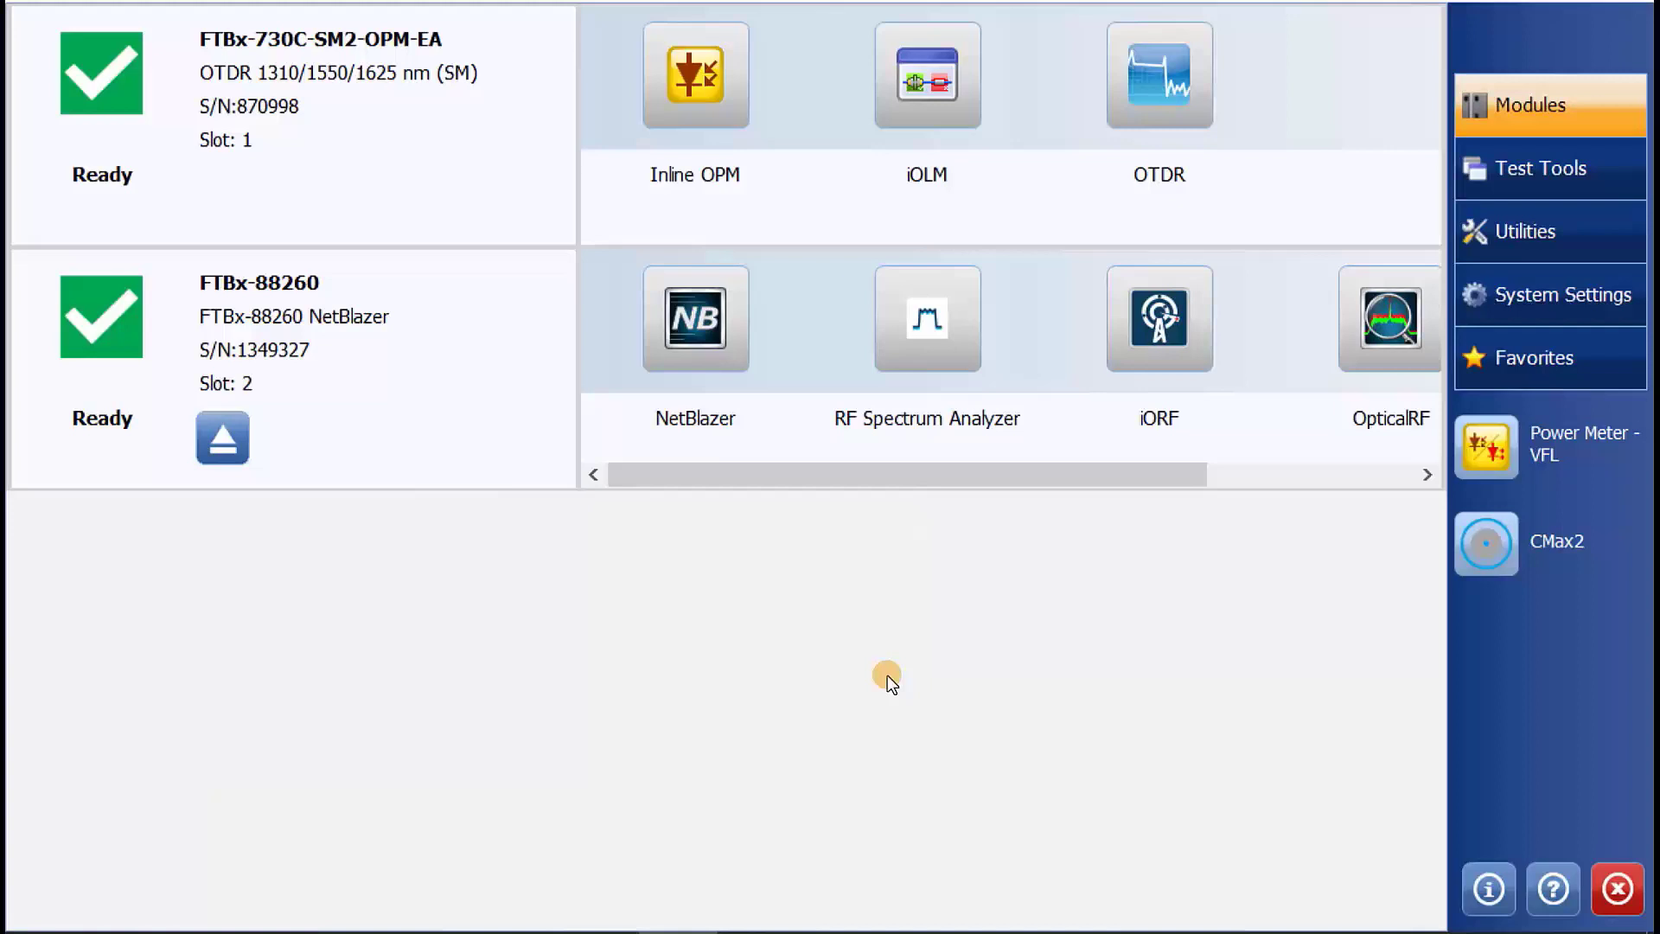
{"action": "mouse_move", "coordinate": [891, 678]}
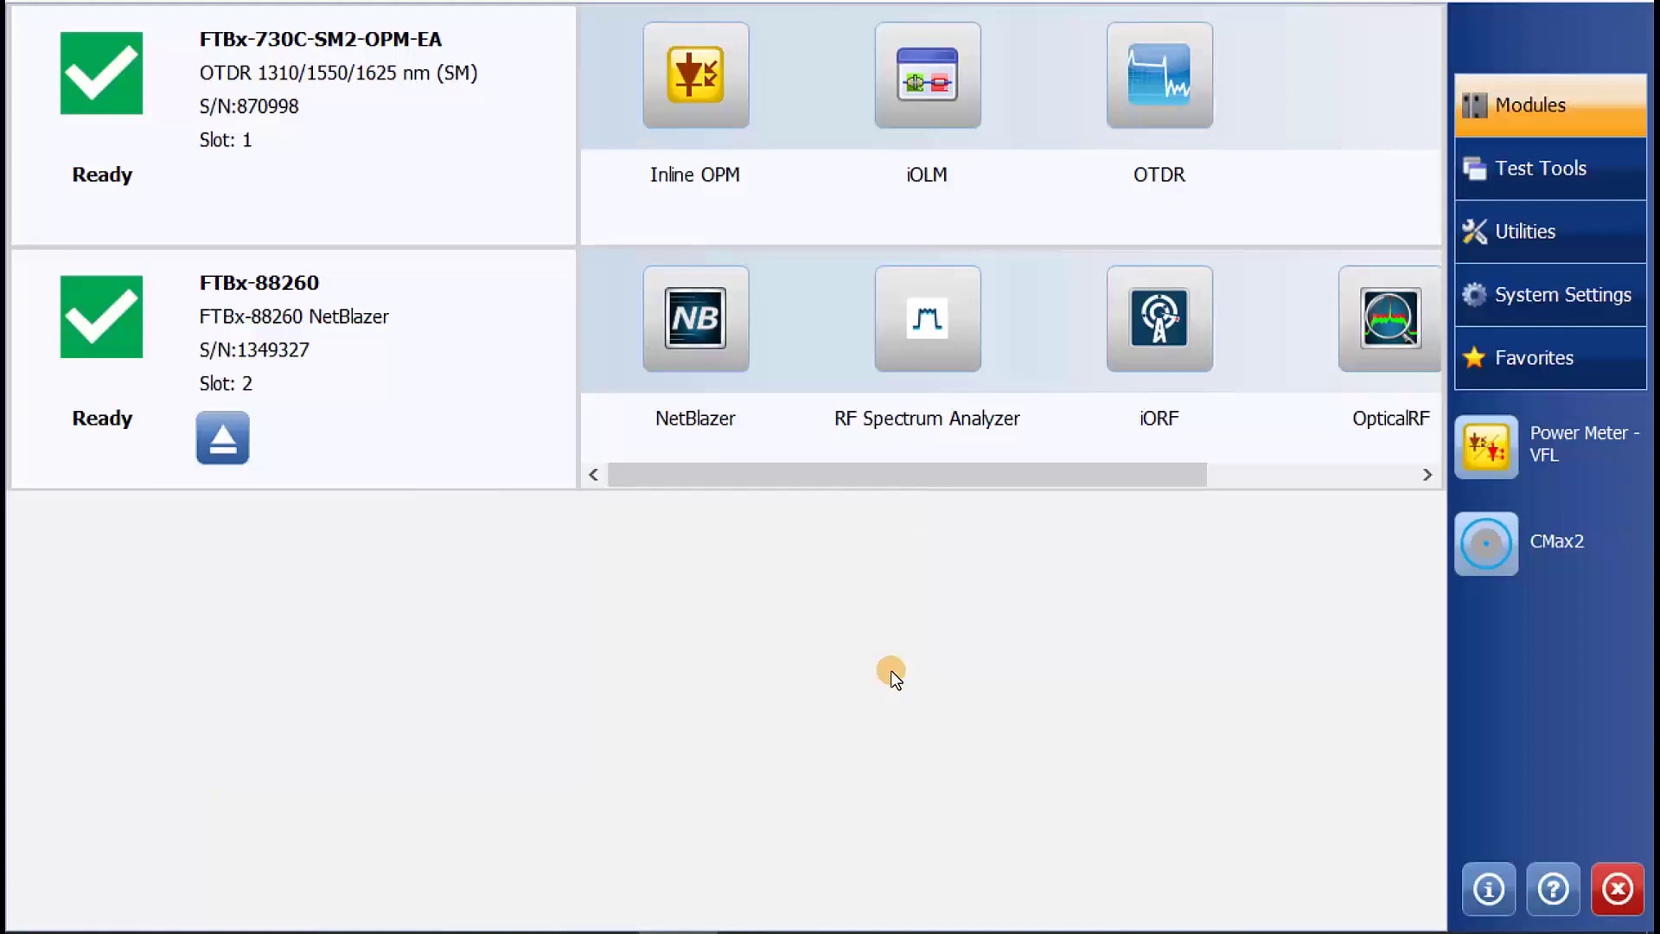
{"action": "mouse_move", "coordinate": [887, 681]}
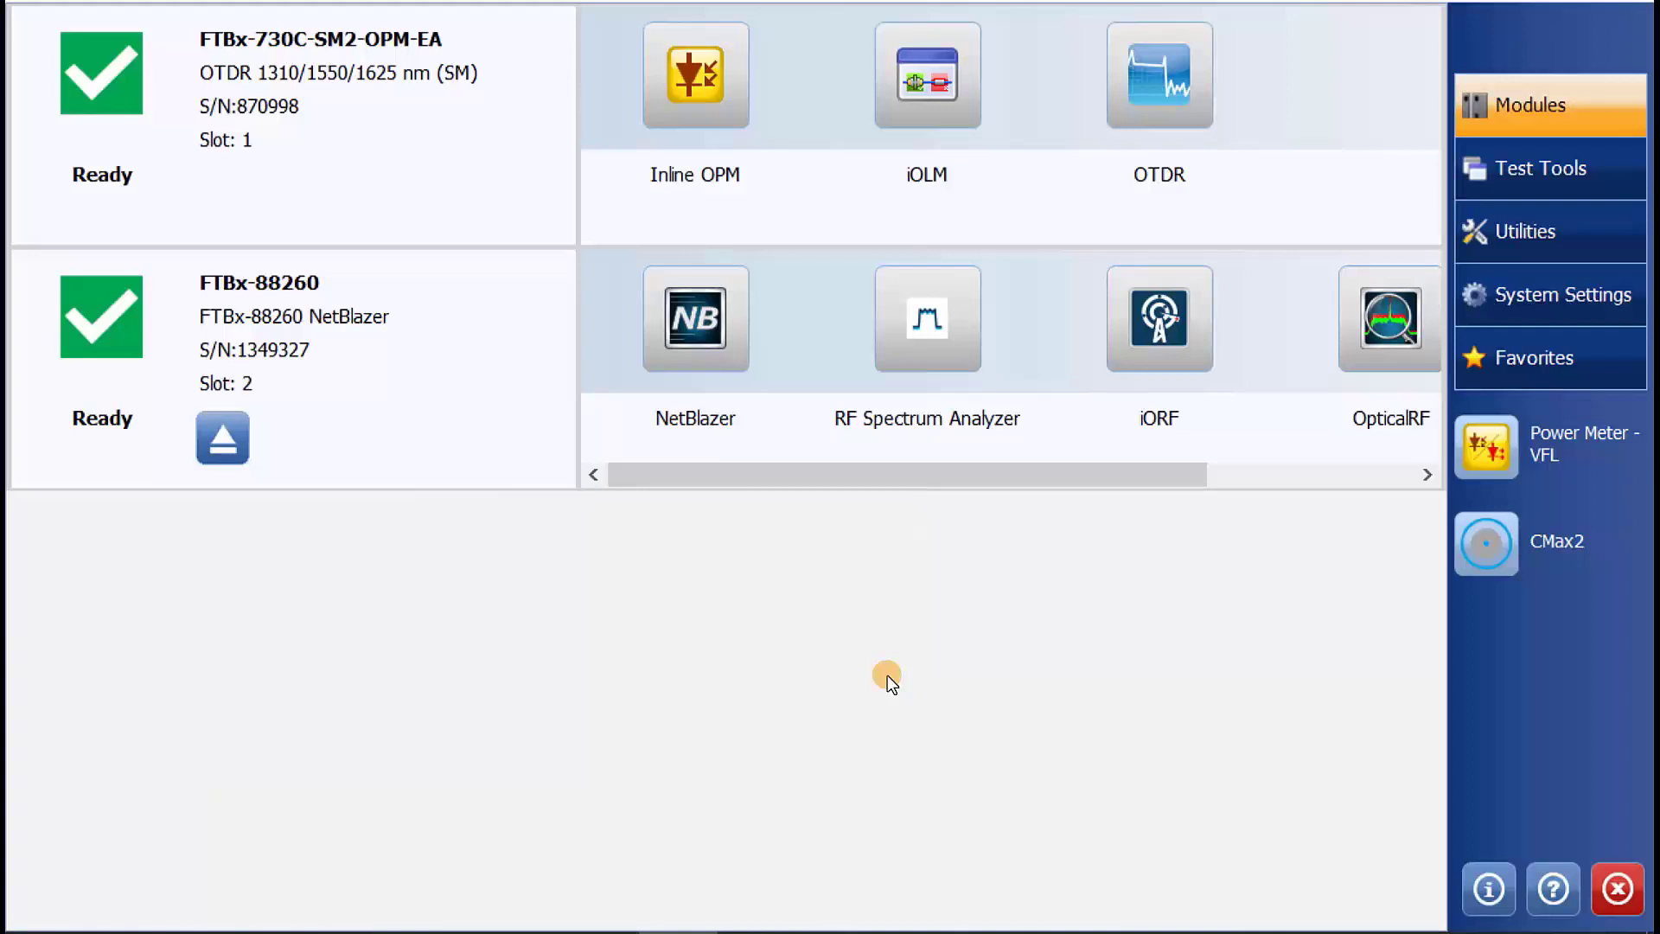
{"action": "mouse_move", "coordinate": [1076, 521]}
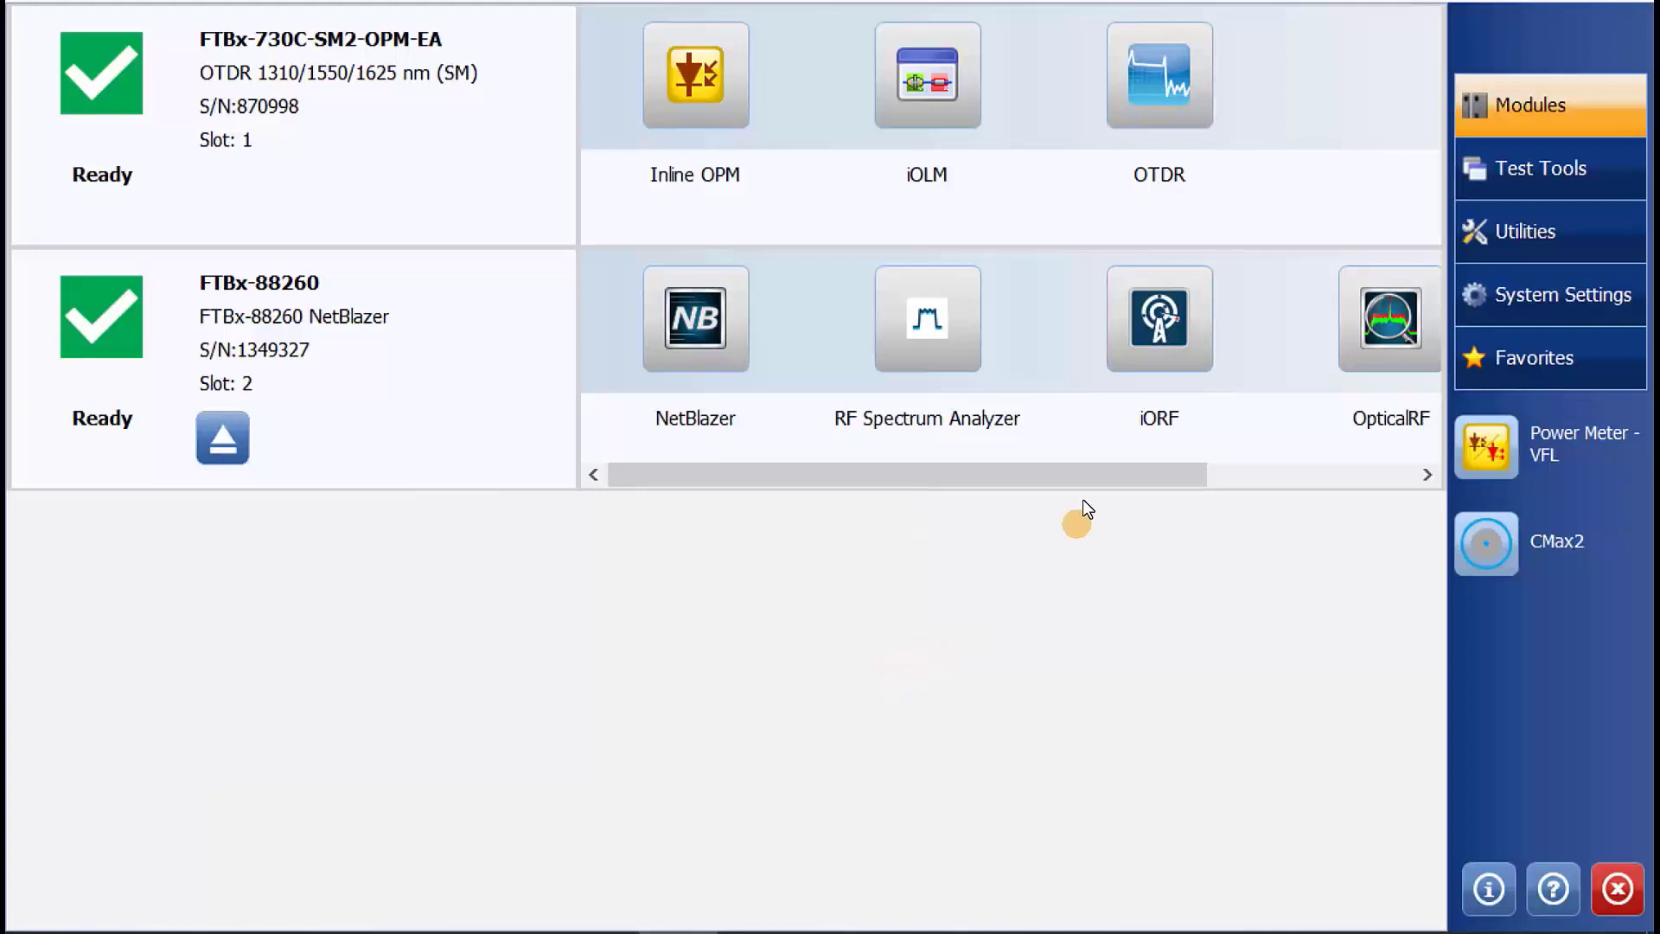
Launch the OTDR test application from the FTBx-730C module row.
{"action": "left_click", "coordinate": [1159, 74]}
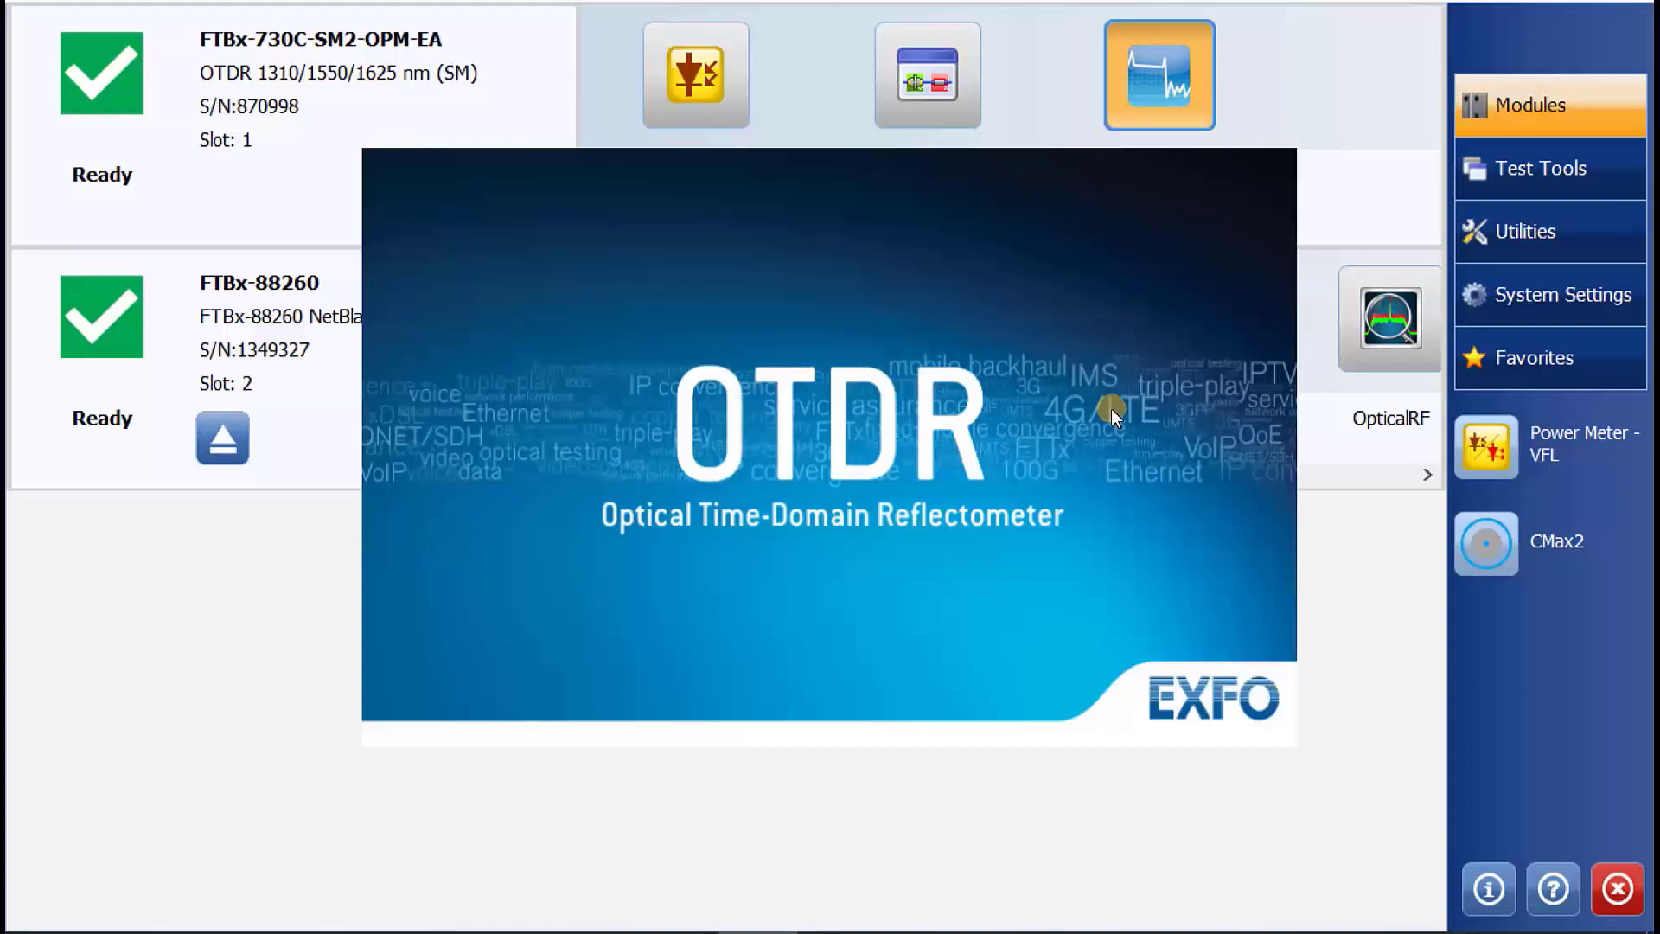
{"action": "left_click", "coordinate": [1159, 73]}
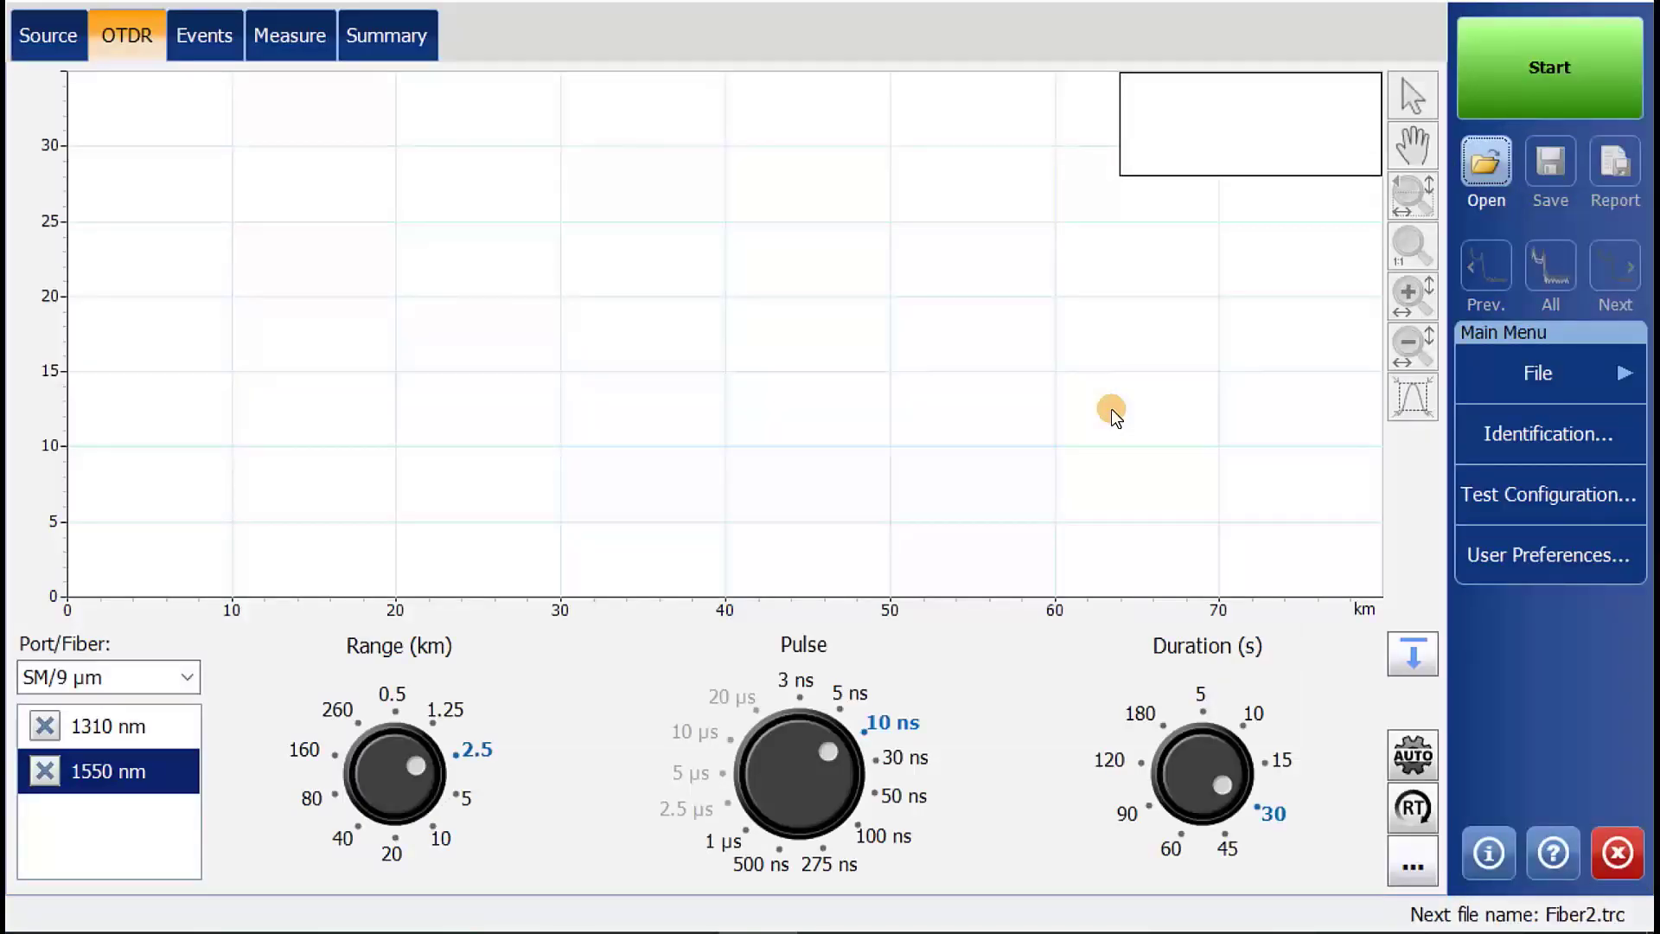
{"action": "mouse_move", "coordinate": [661, 414]}
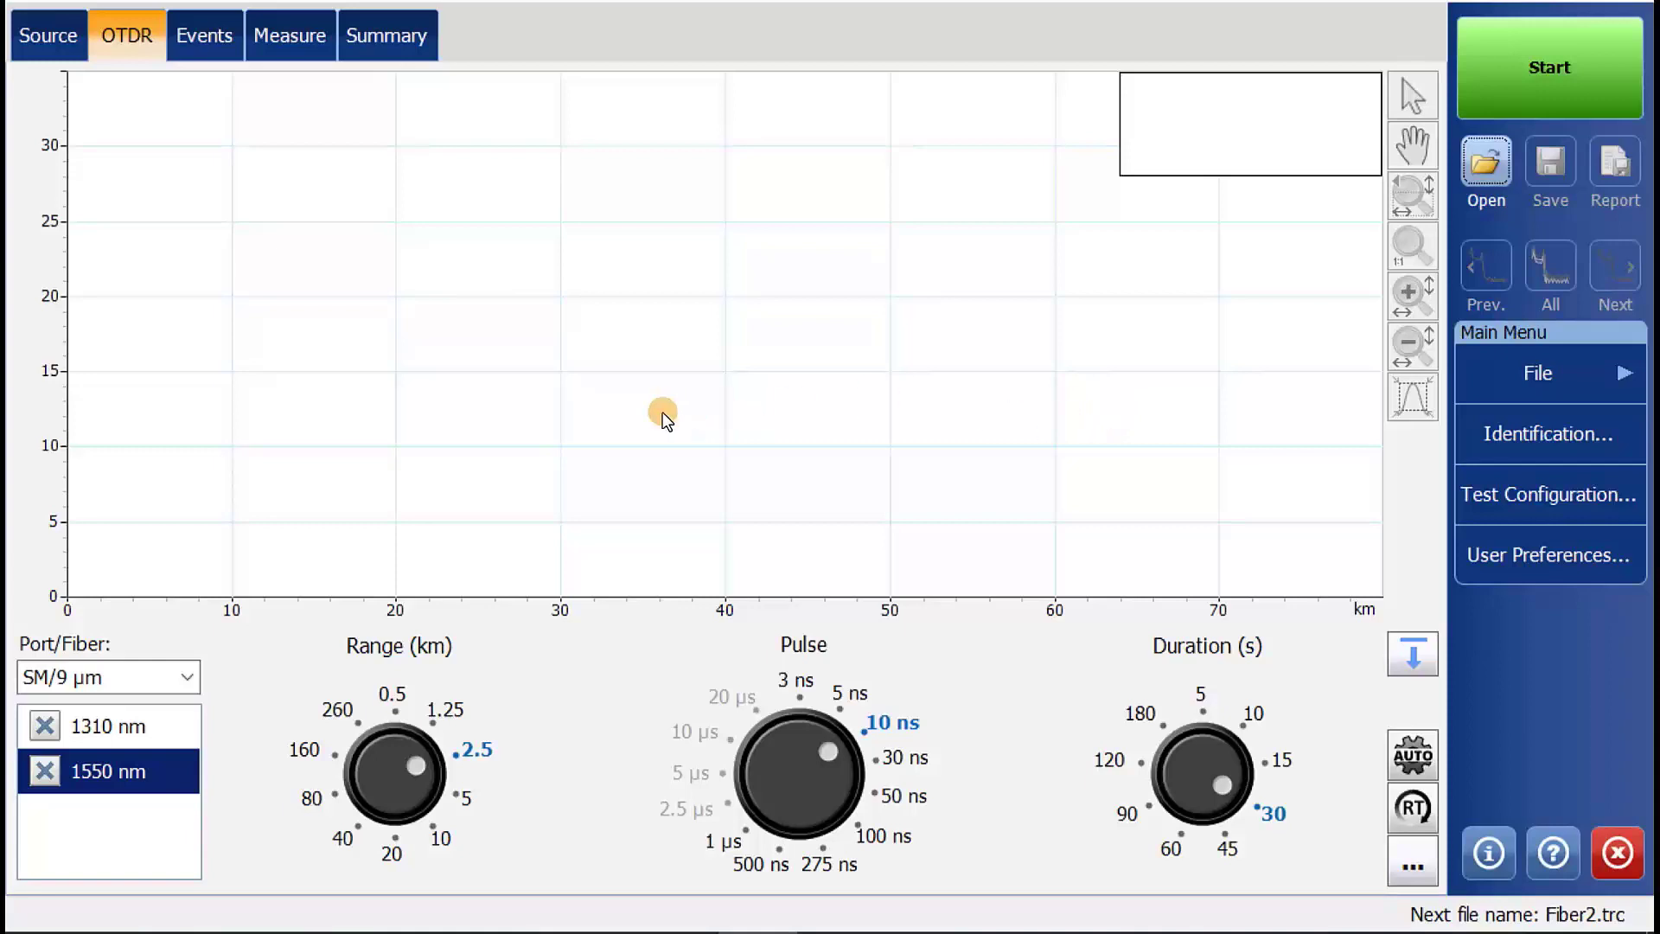
{"action": "mouse_move", "coordinate": [648, 413]}
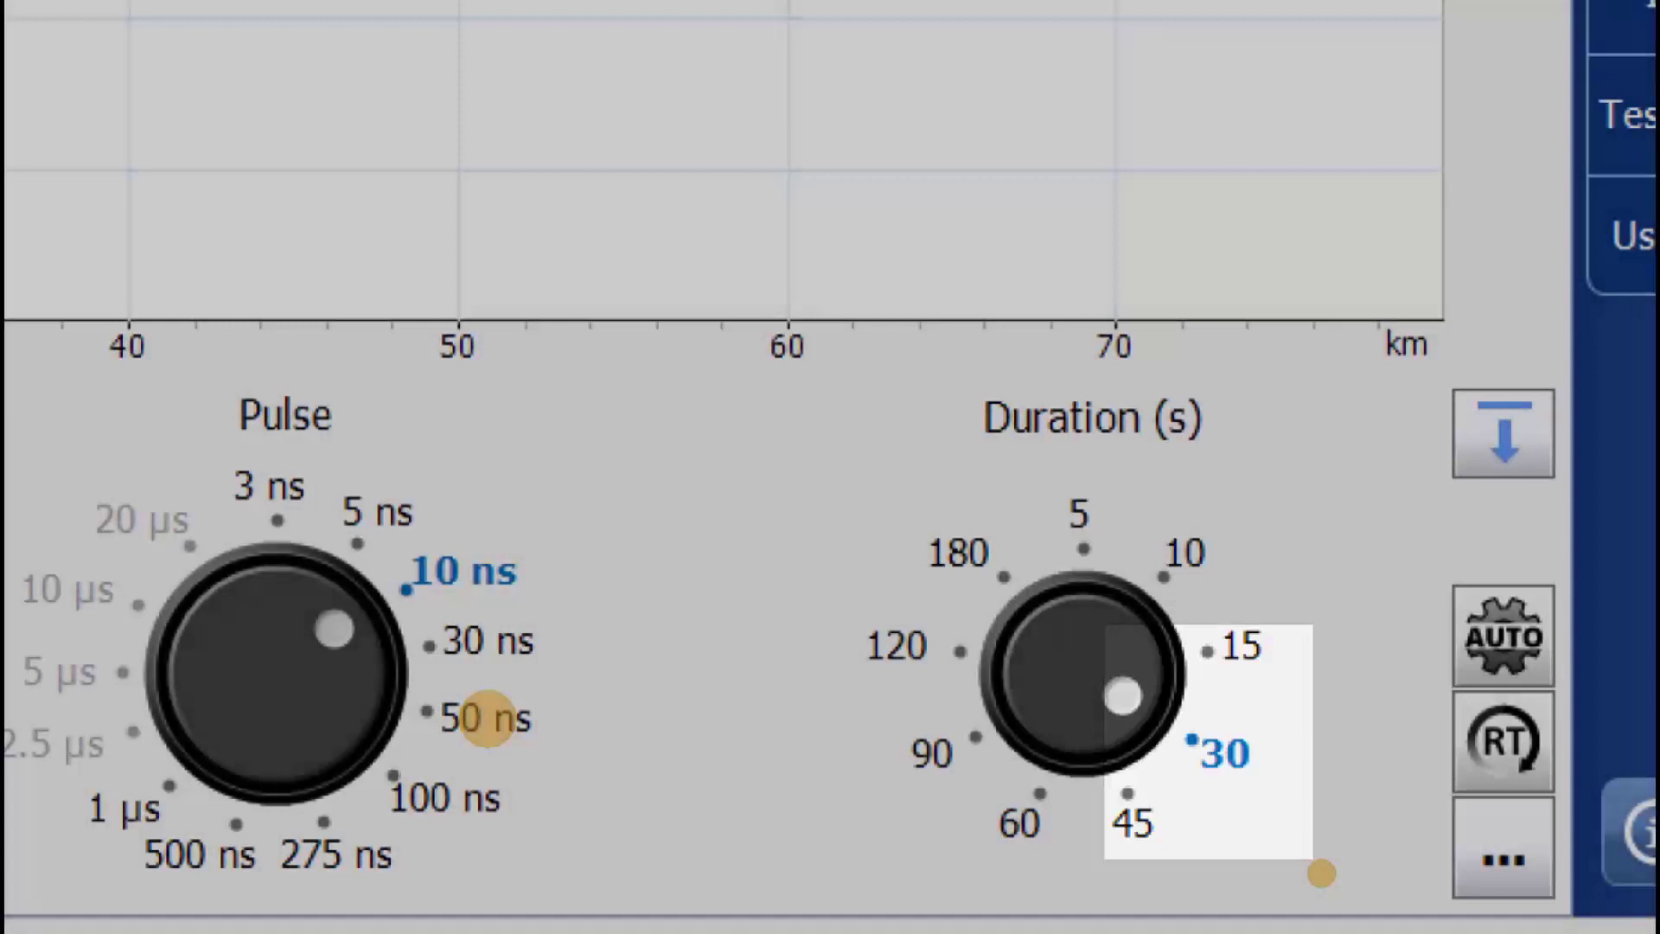
{"action": "left_click", "coordinate": [1500, 635]}
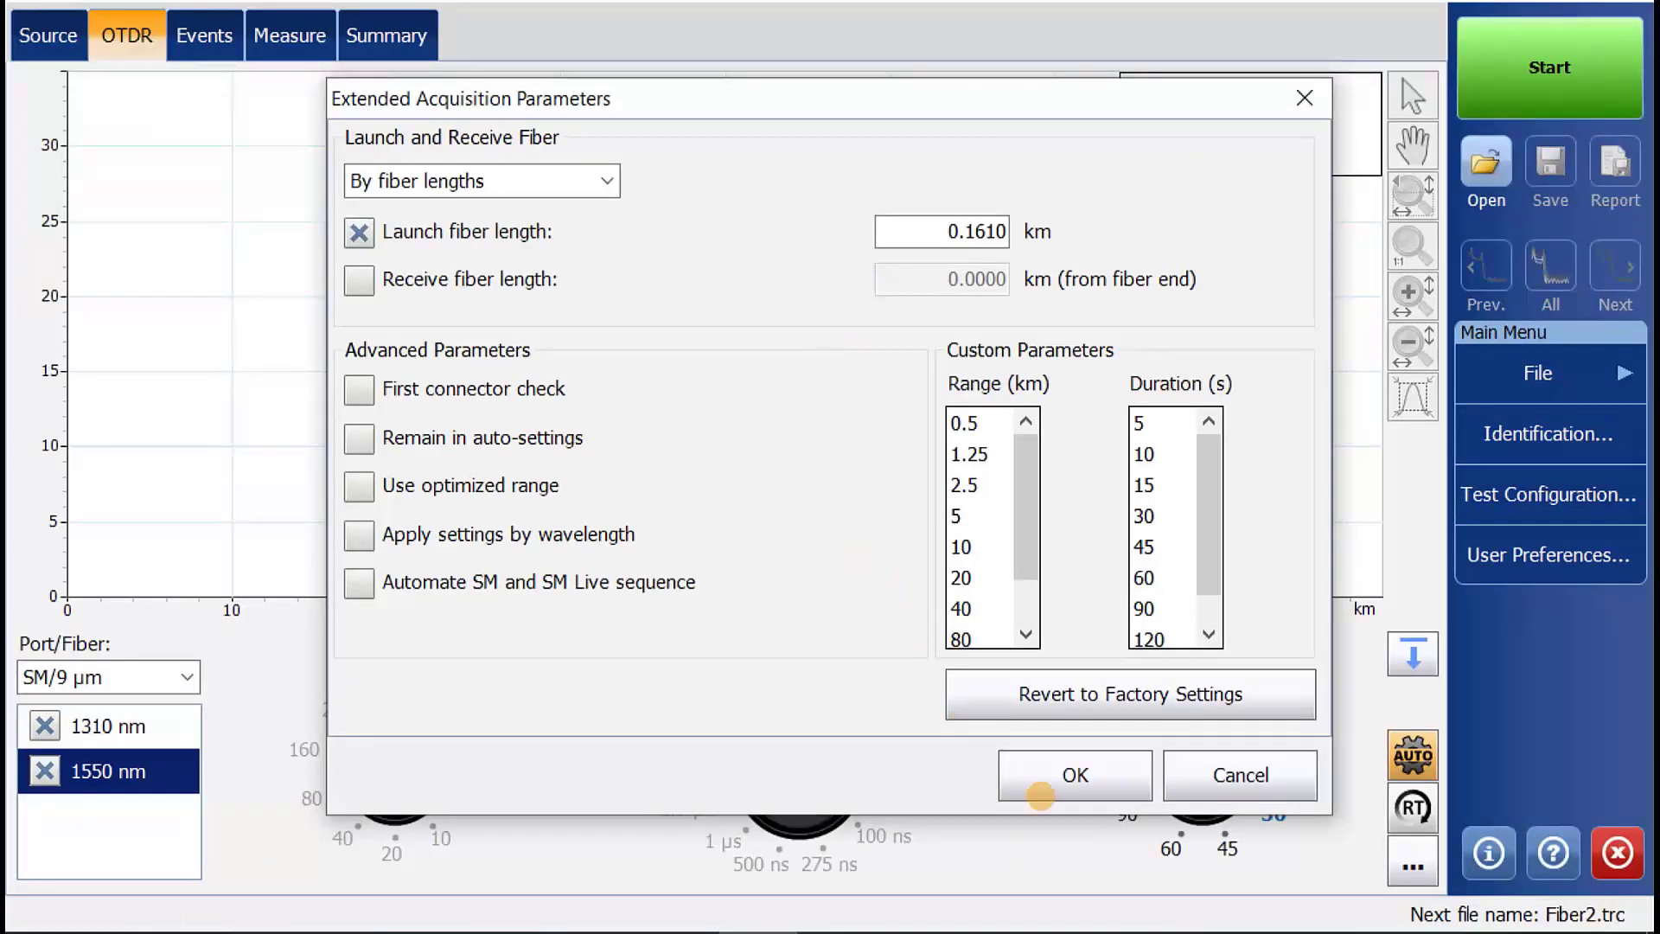
Confirm the 0.1610 km launch fiber length in Extended Acquisition Parameters, starting the 1550 nm acquisition.
{"action": "left_click", "coordinate": [1071, 775]}
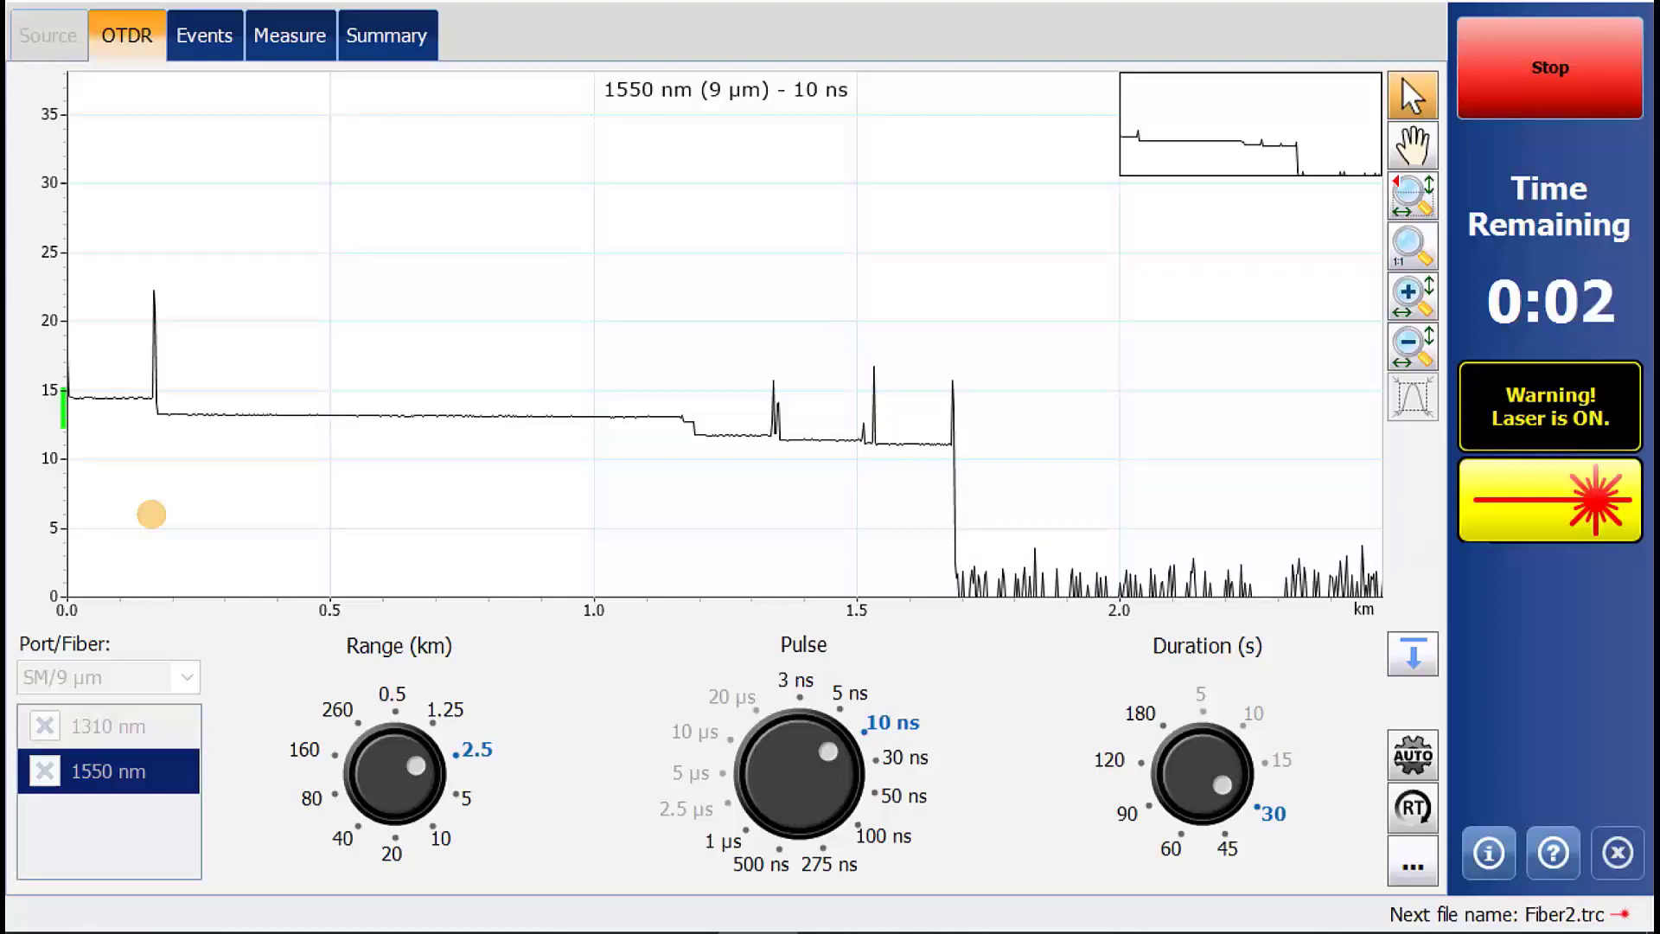
{"action": "left_click", "coordinate": [108, 726]}
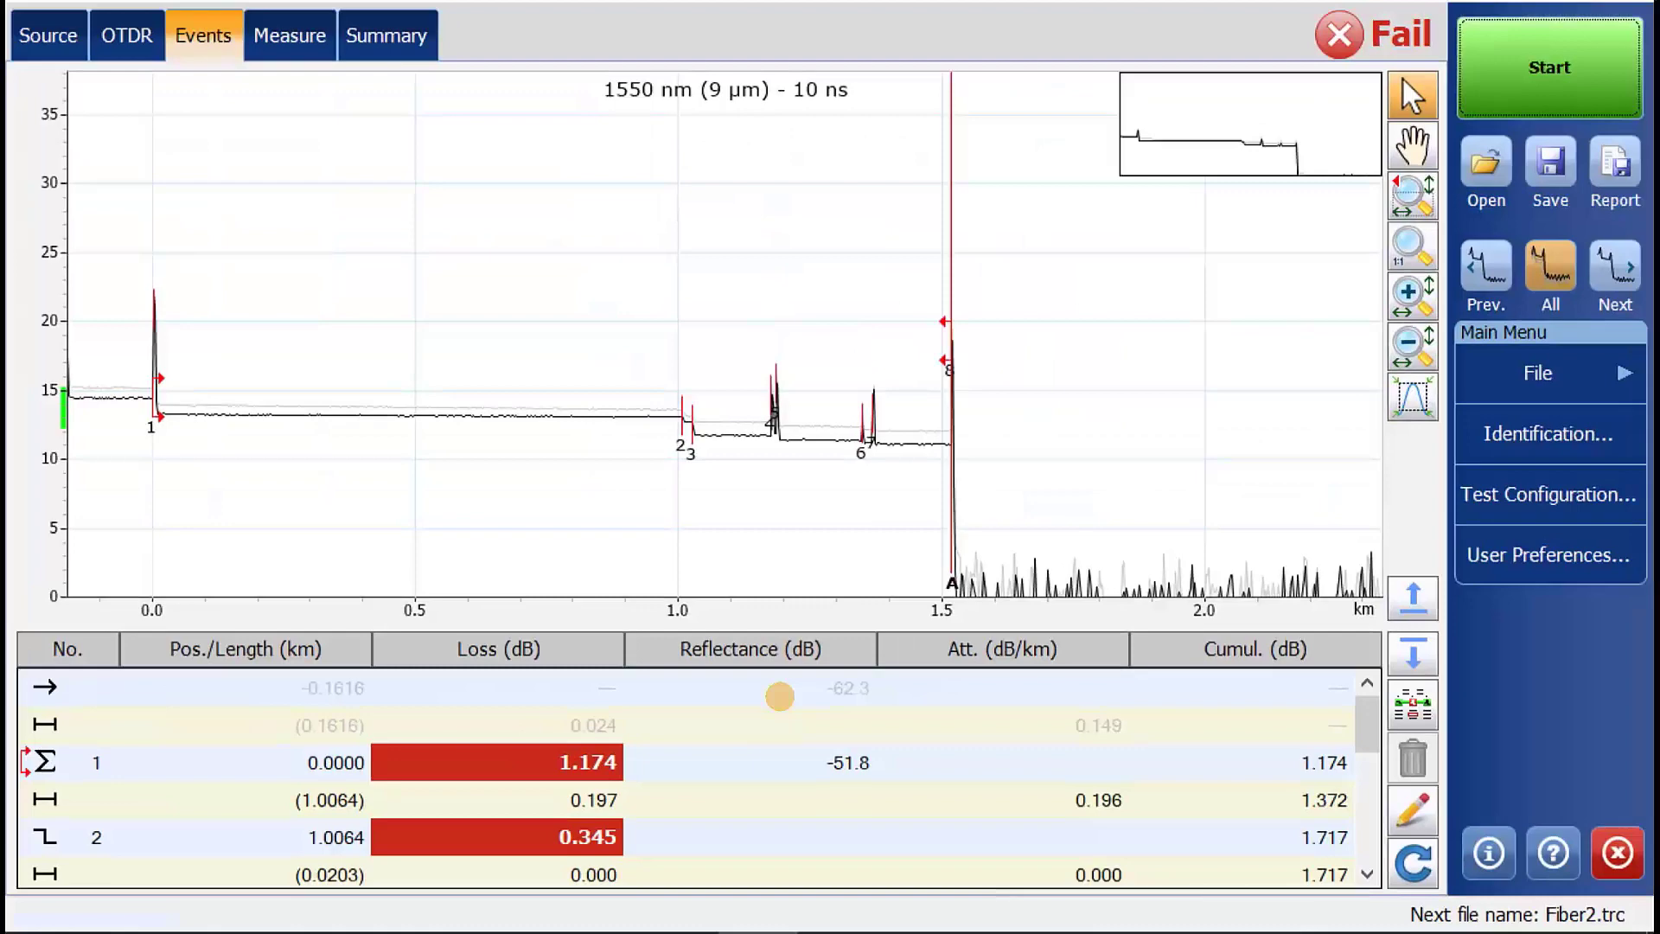
Save the analysed failing 1550 nm trace with its events as Fiber2.trc.
{"action": "left_click", "coordinate": [1549, 174]}
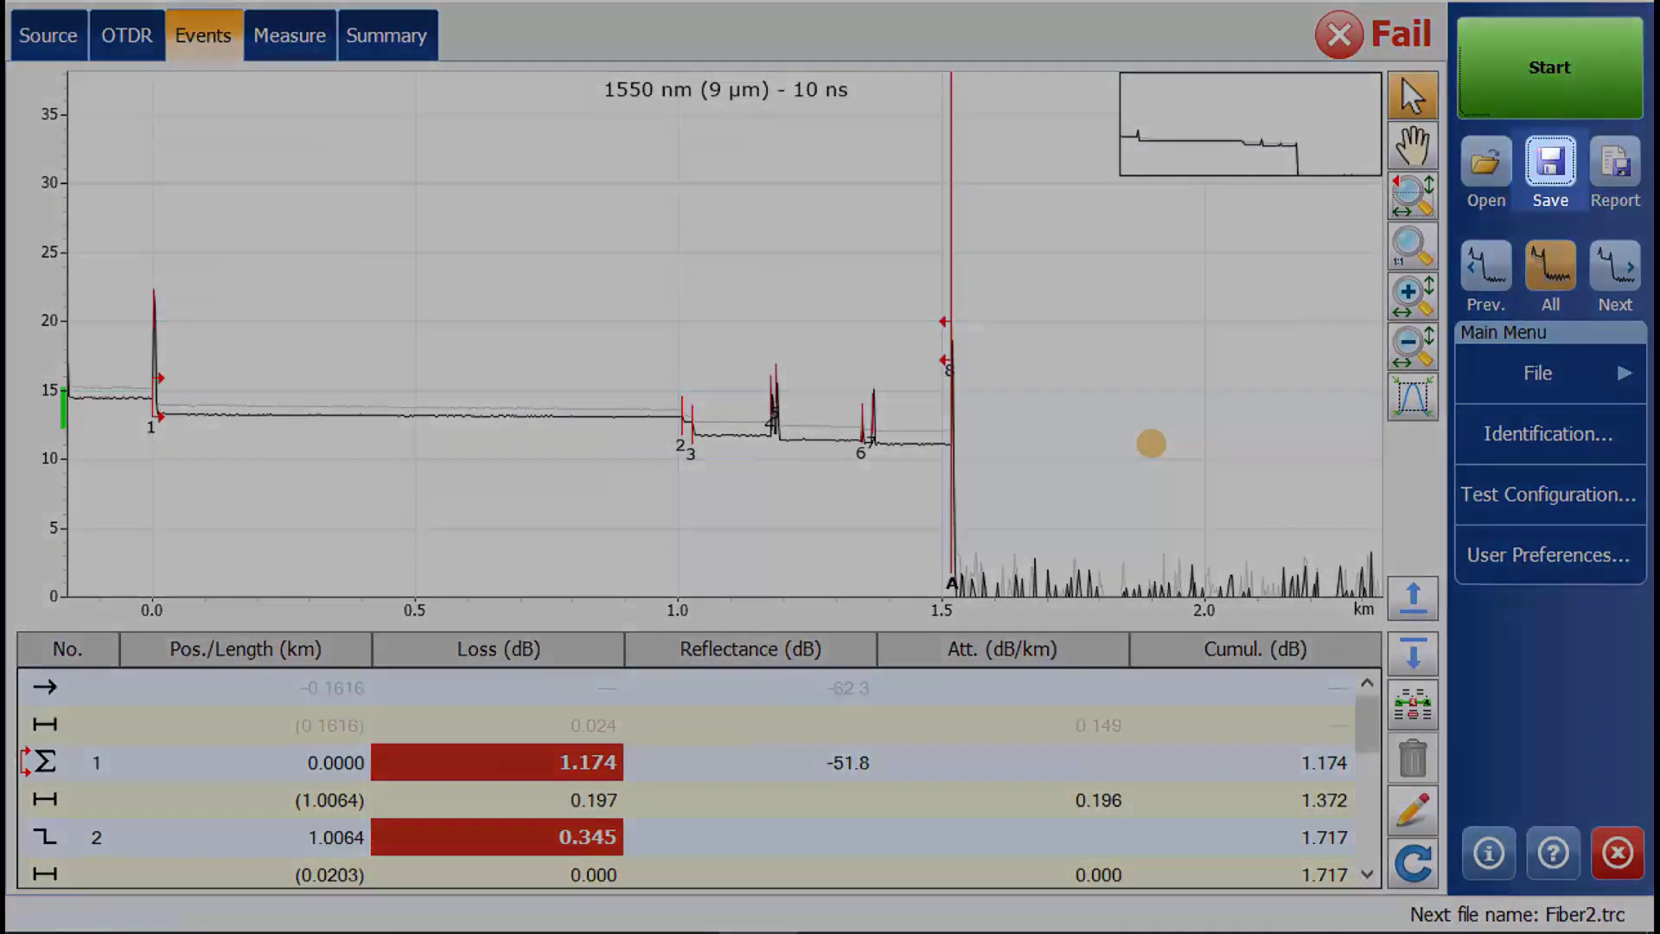
{"action": "left_click", "coordinate": [1548, 171]}
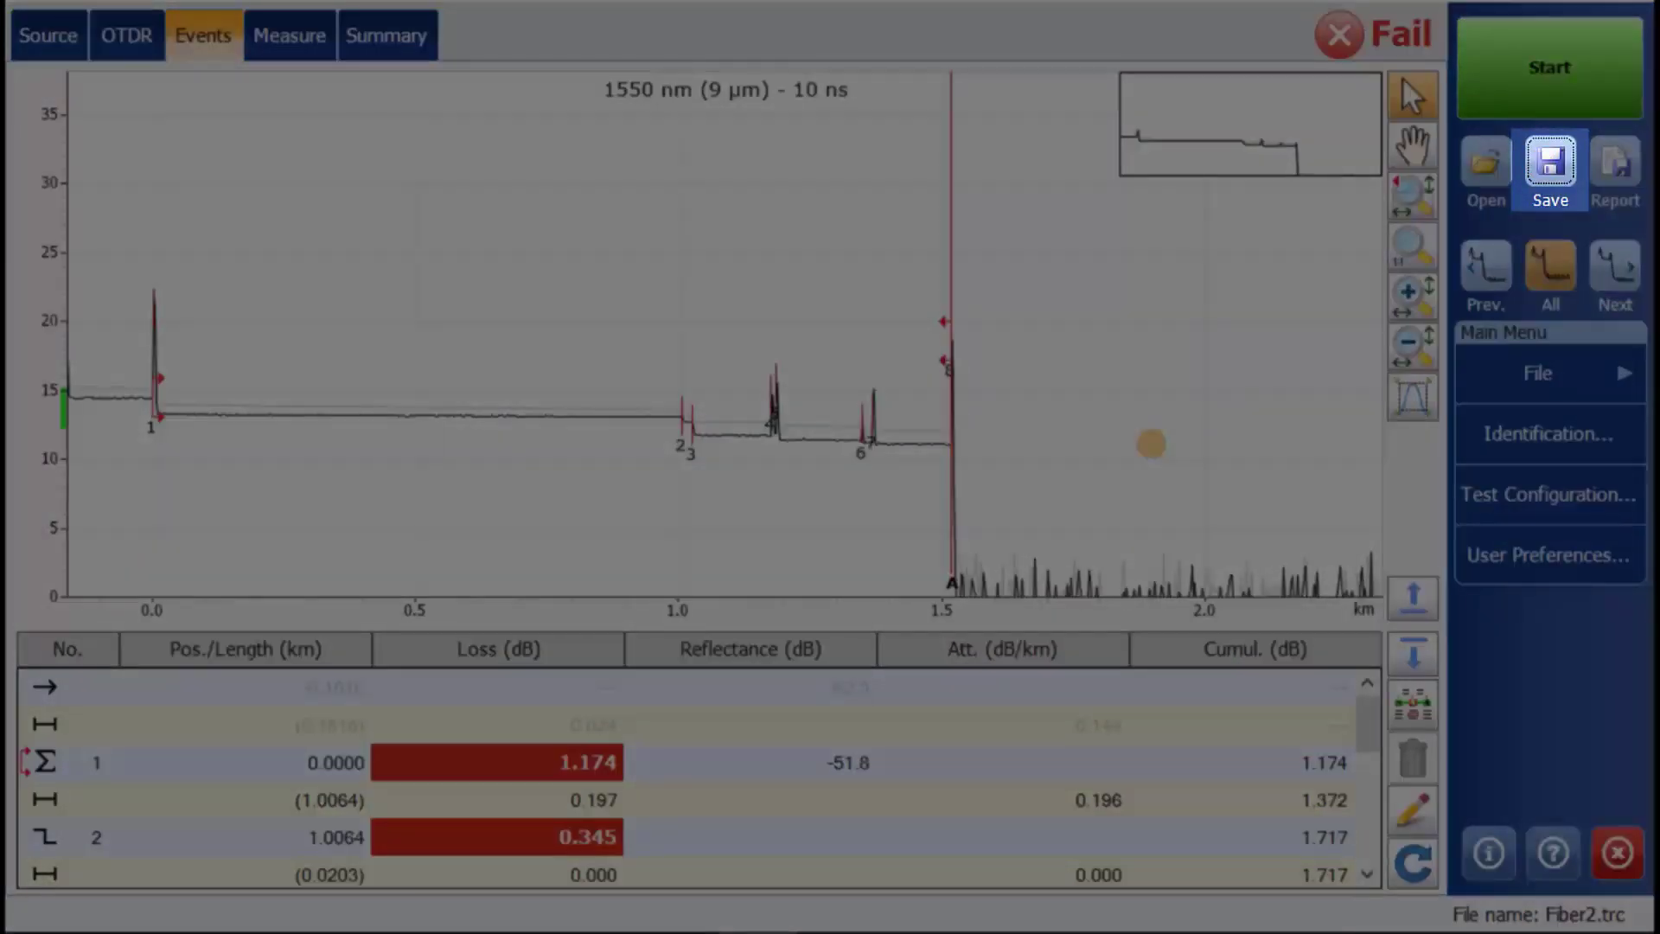